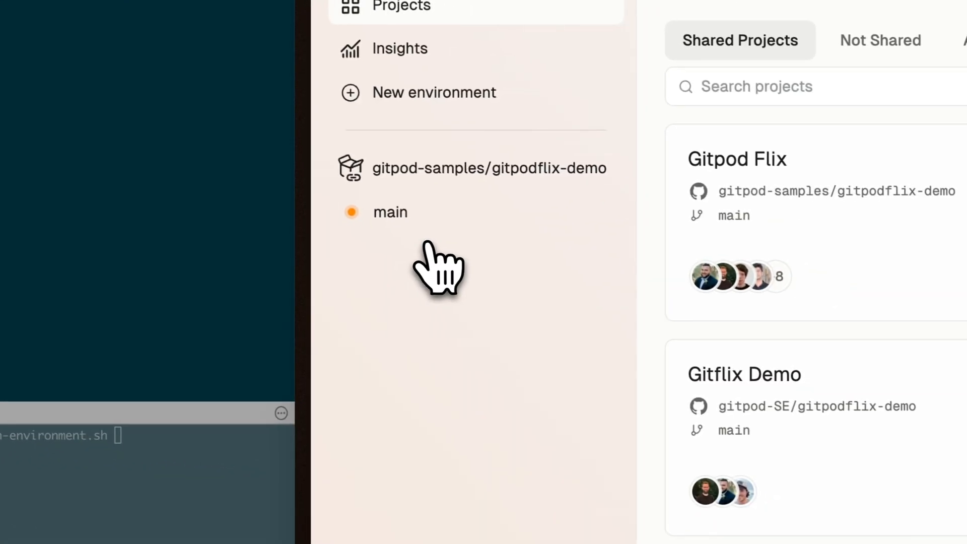
pyautogui.moveTo(389, 211)
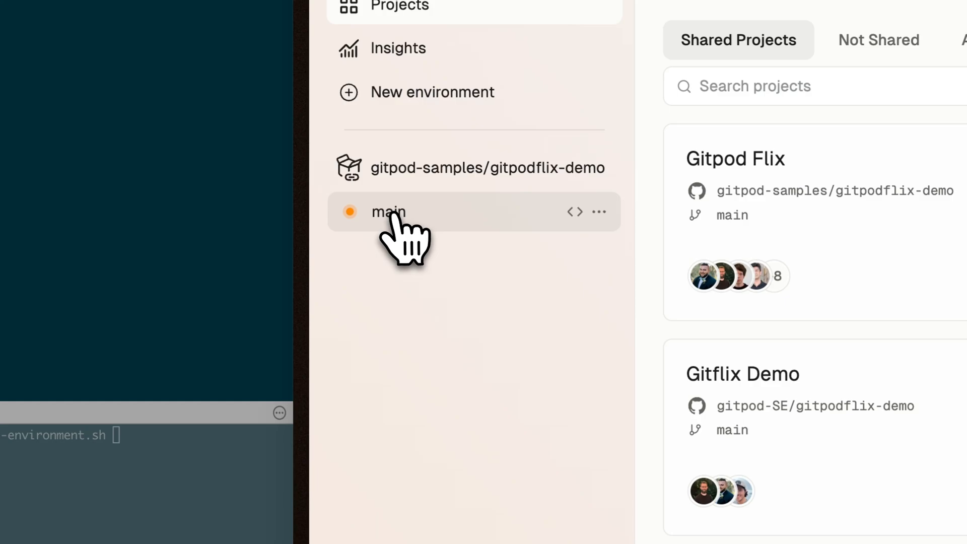
pyautogui.moveTo(422, 241)
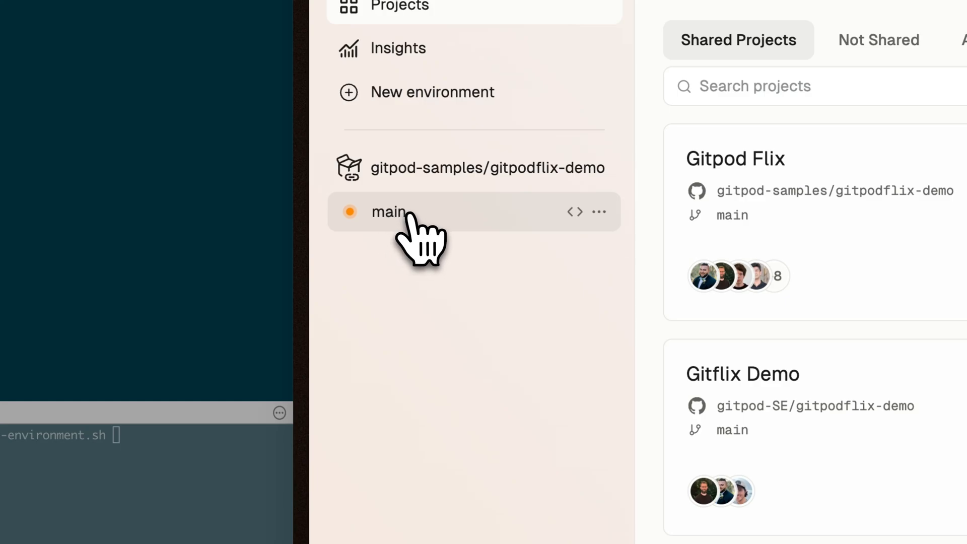
# - Launch the 'main' environment of the gitpodflix-demo project from the sidebar
pyautogui.click(388, 212)
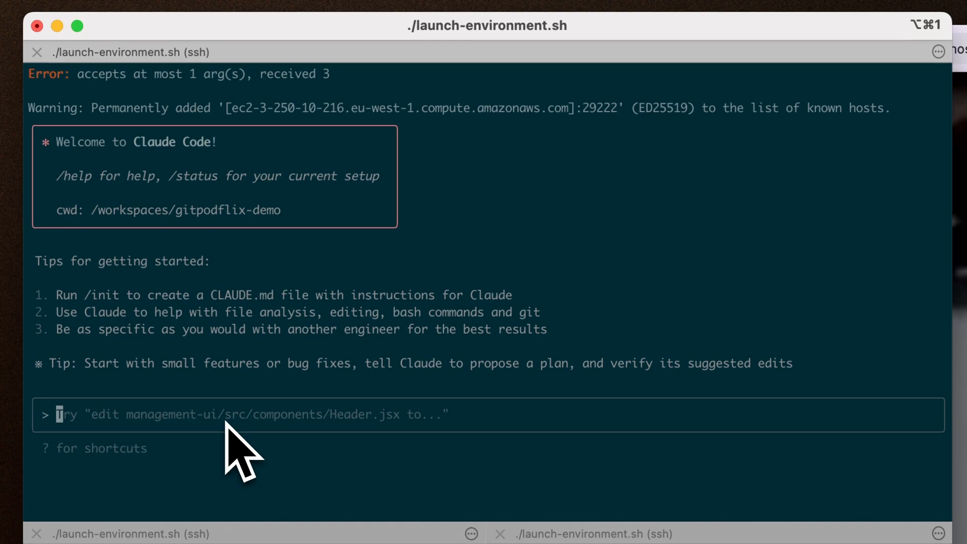
# - Send the restyling prompt to Claude Code in the gitpodflix-demo workspace
pyautogui.press('Return')
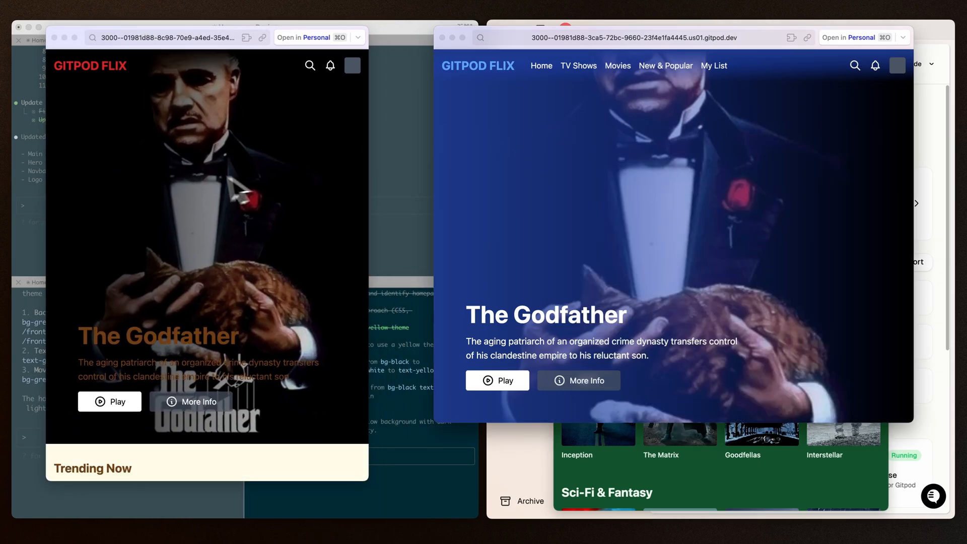
# - Scroll through the Gitpod Flix homepage theme previews shown side by side
pyautogui.scroll(-3)
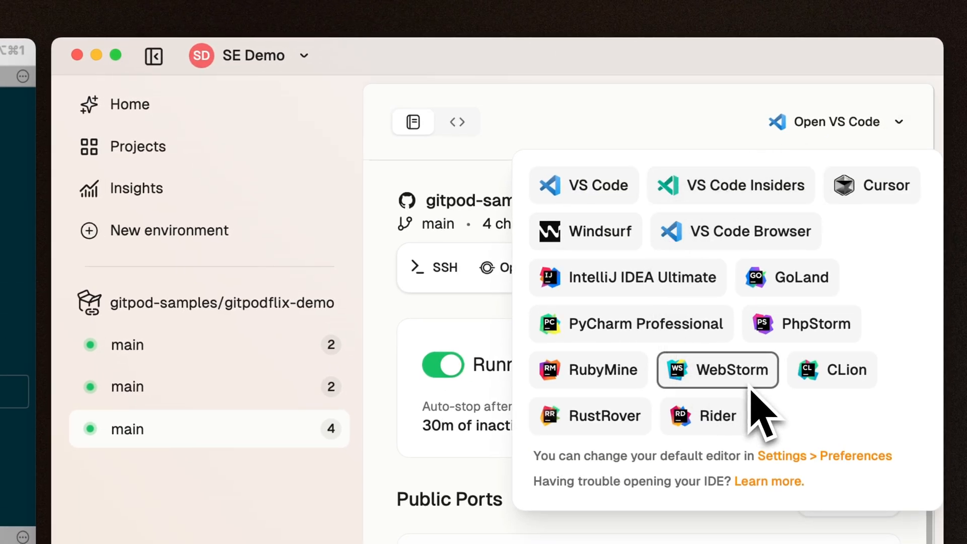
pyautogui.moveTo(584, 185)
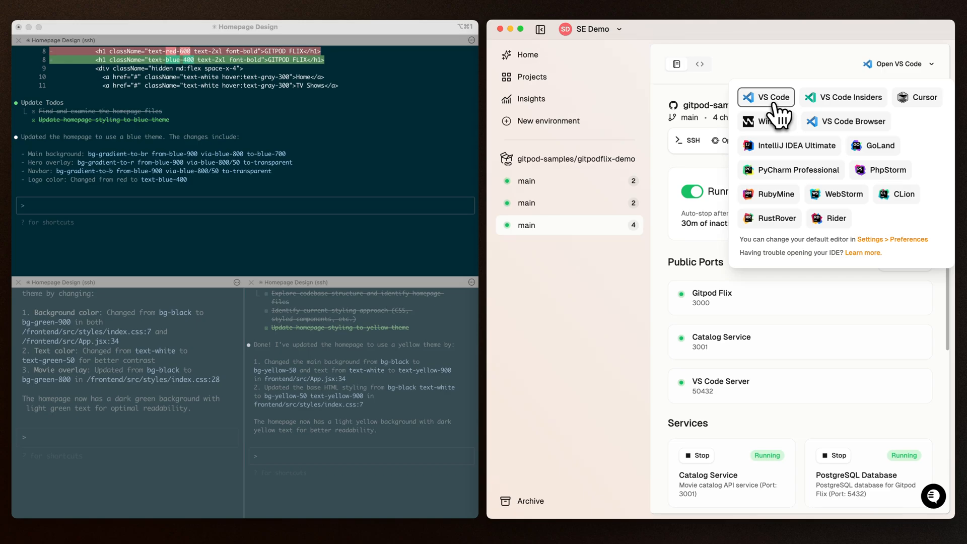
# - Open the third main environment in VS Code from the editor choice list
pyautogui.click(771, 97)
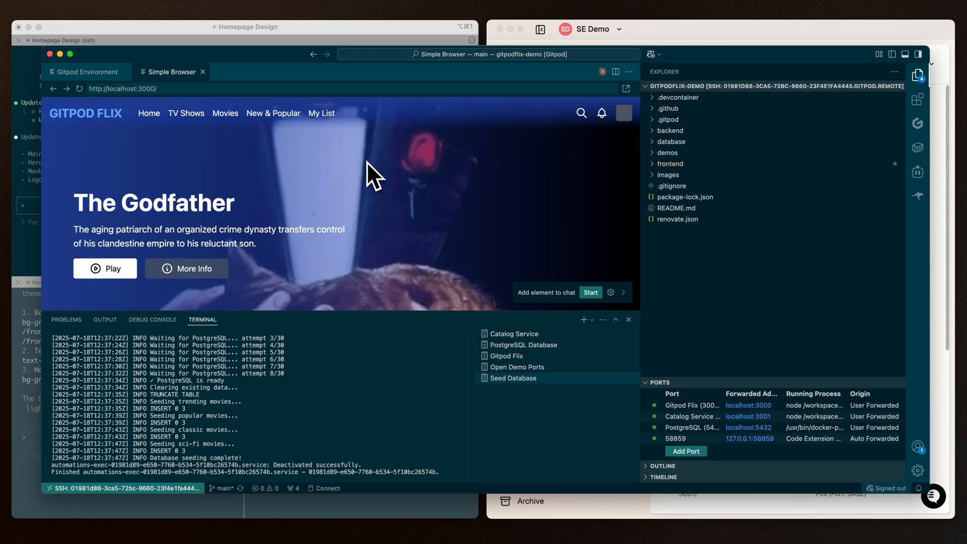
# - Expand frontend > src and open a homepage component file to review its changes
pyautogui.click(669, 163)
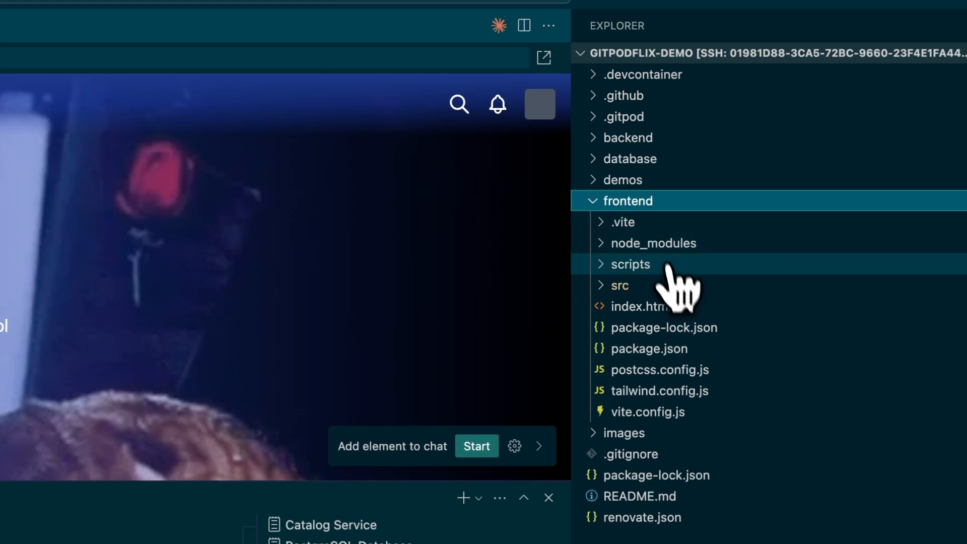
pyautogui.click(620, 285)
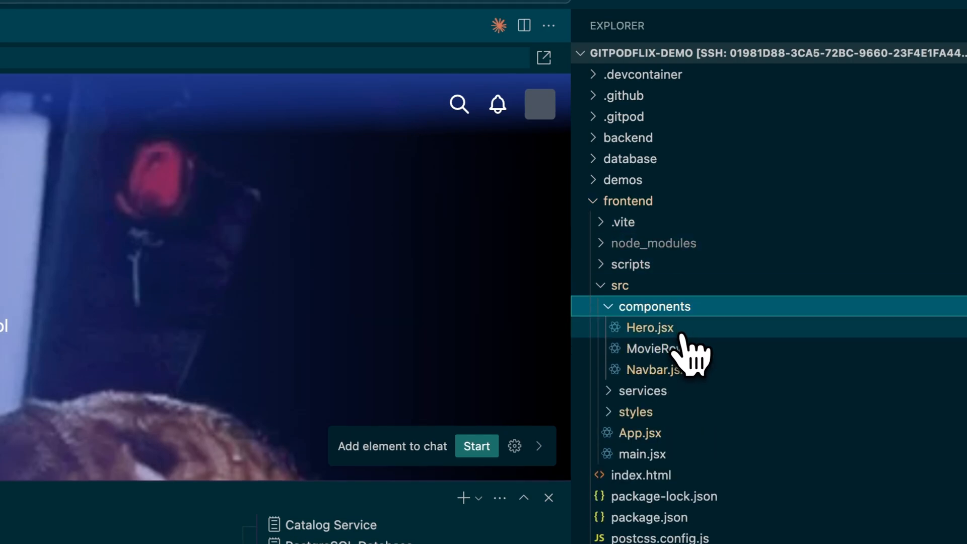
pyautogui.click(649, 327)
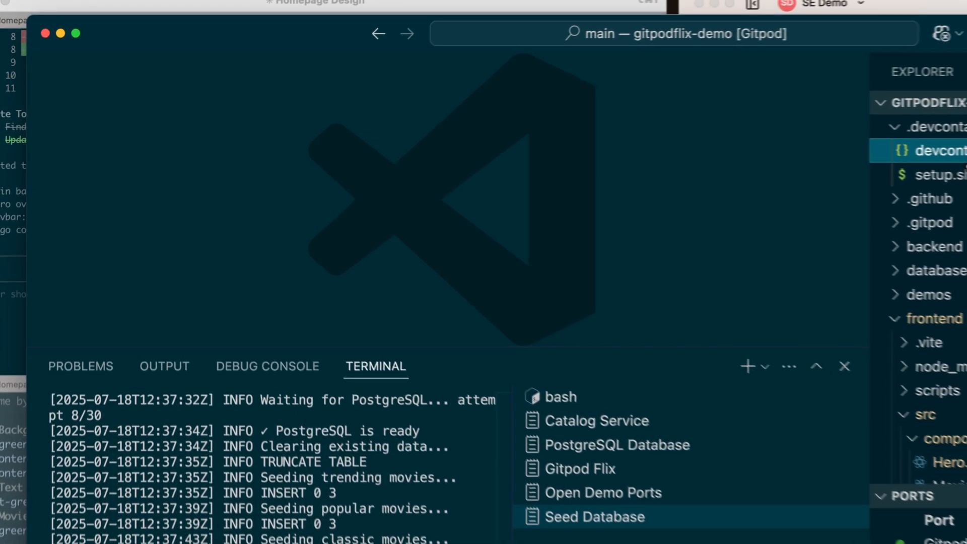
# - Show devcontainer.json with the claude-code entry highlighted in its features list
pyautogui.click(938, 149)
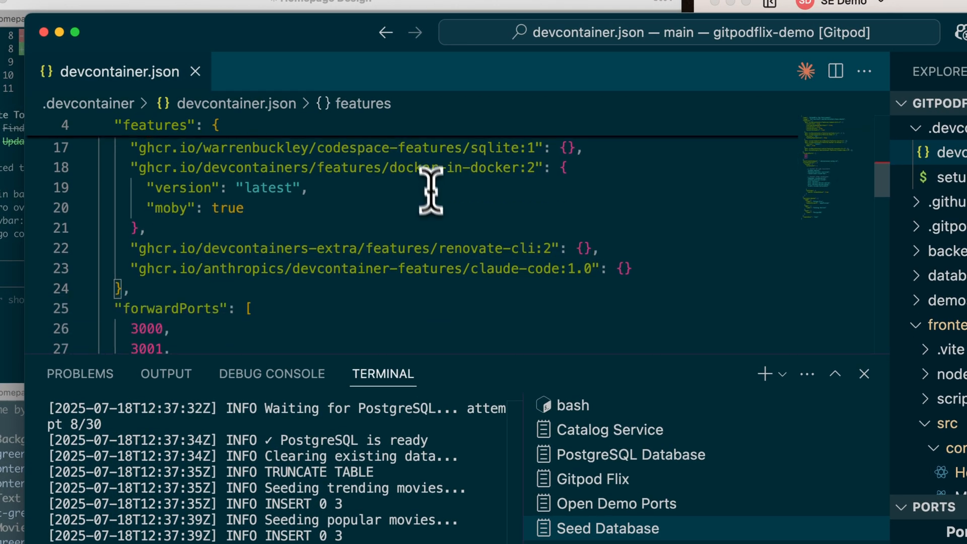
pyautogui.click(580, 224)
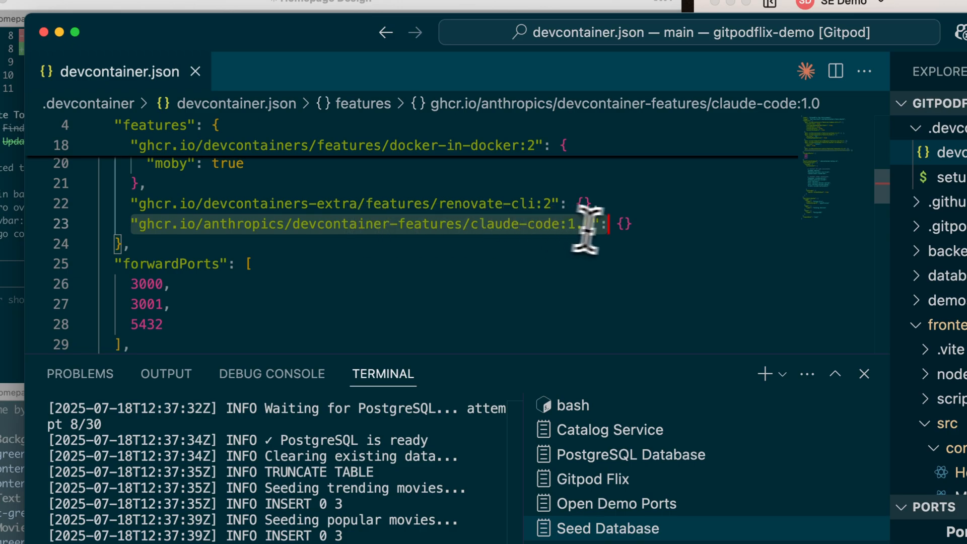